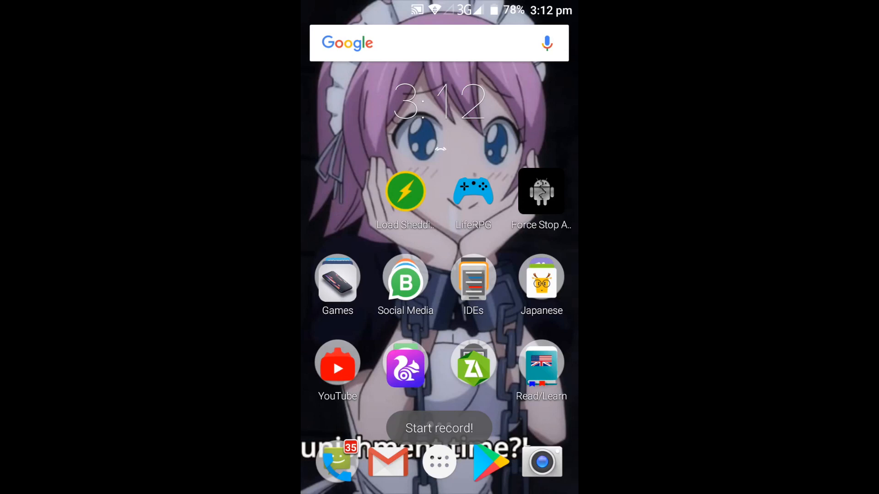
Find Settings through the app search for 's' and open it at Wireless & networks
text(s)
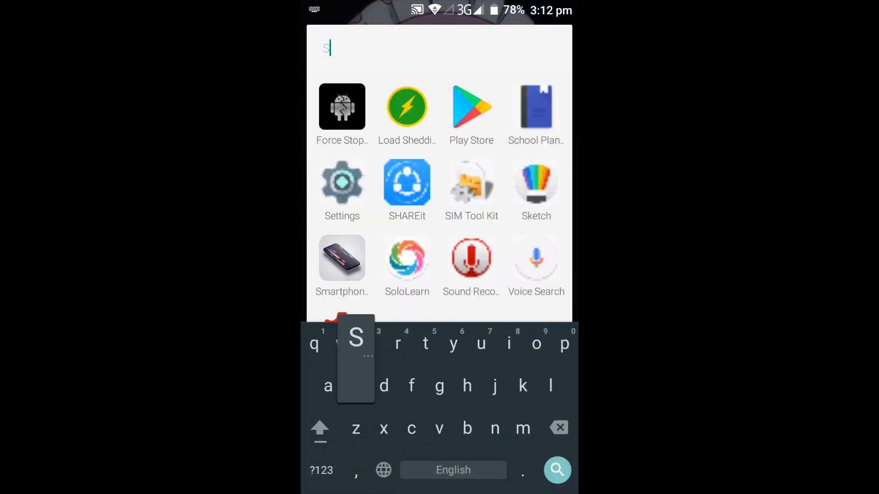
click(342, 182)
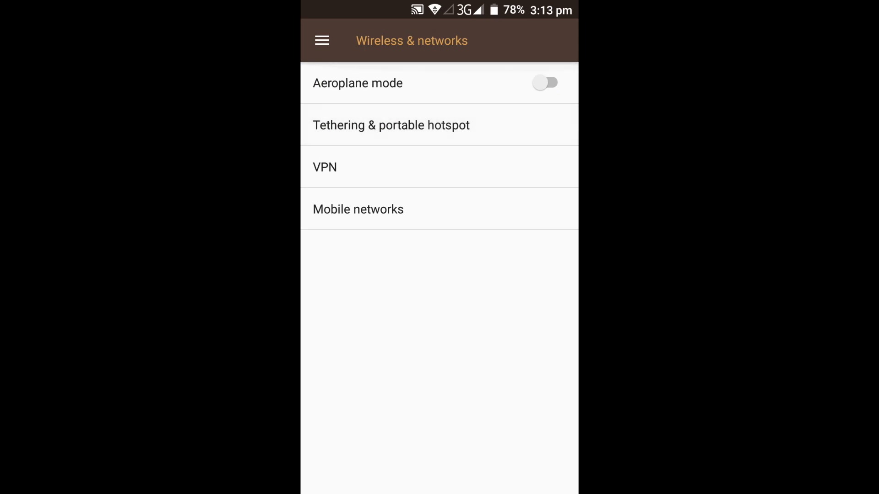
Go to Tethering & portable hotspot and switch on USB tethering
click(391, 125)
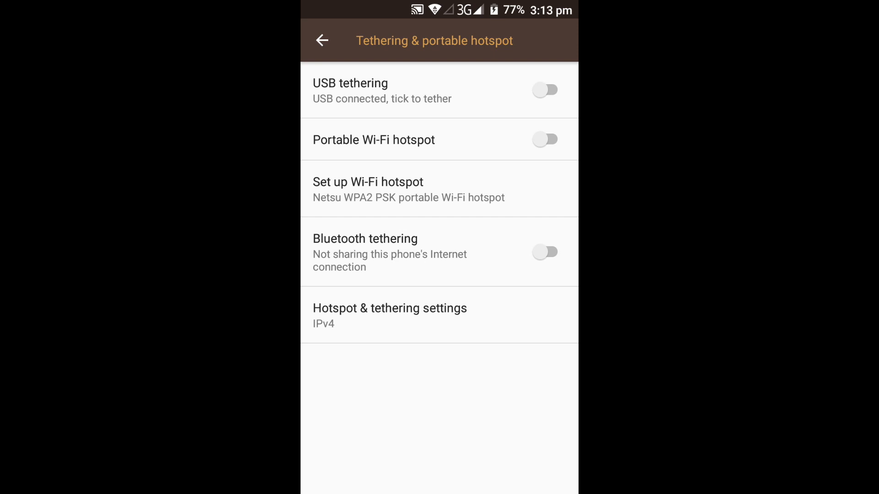
click(544, 90)
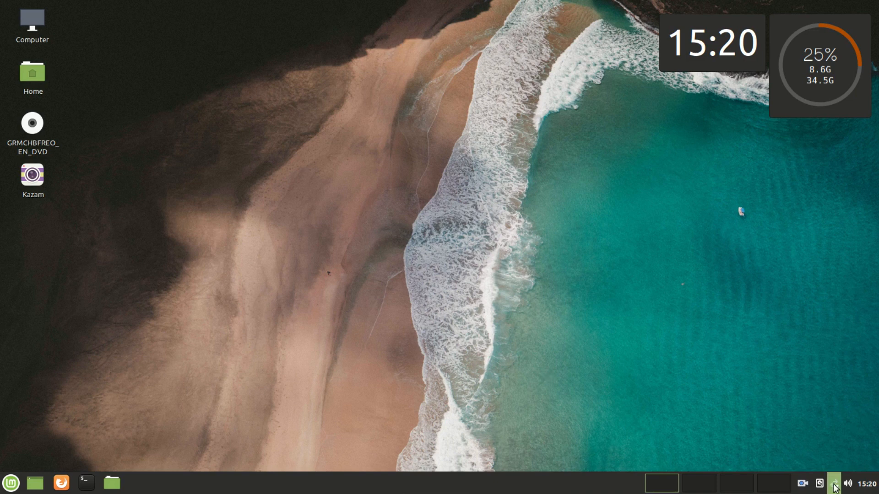
click(836, 482)
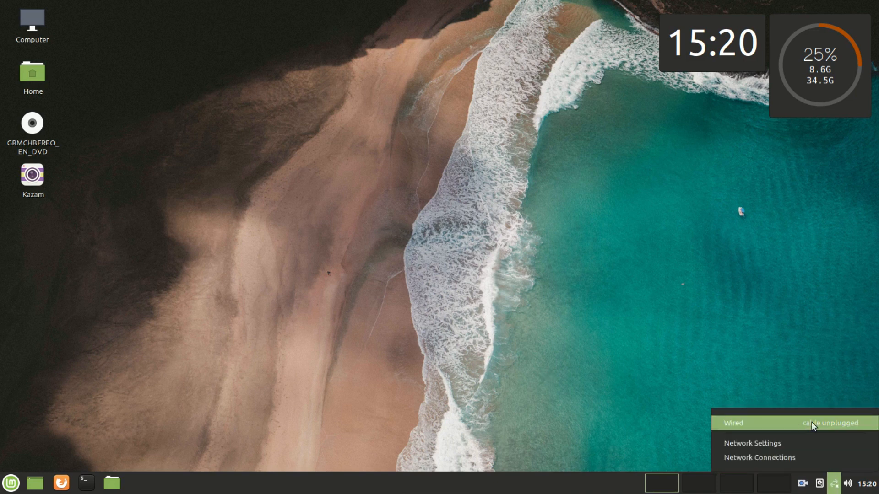
click(813, 457)
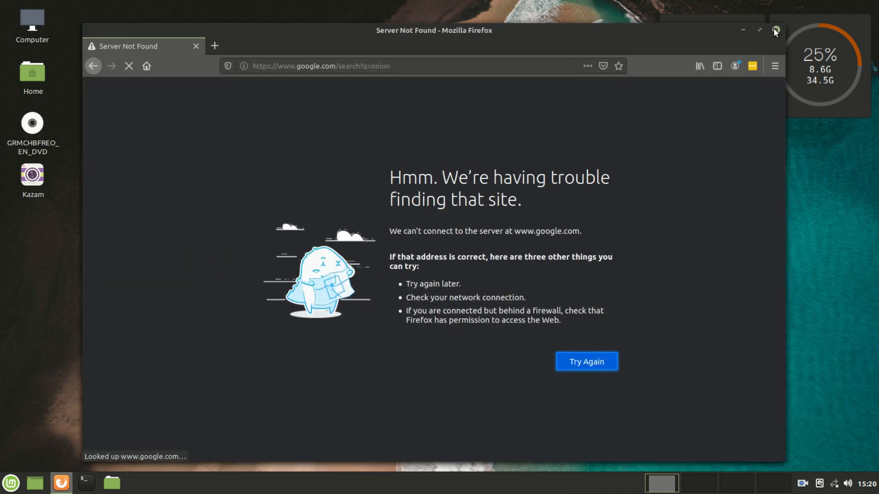
click(774, 31)
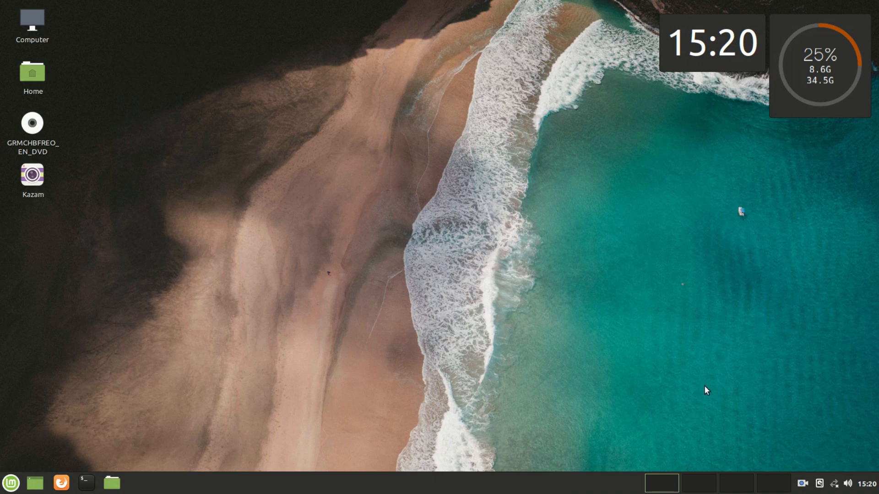
mouse_move(766, 368)
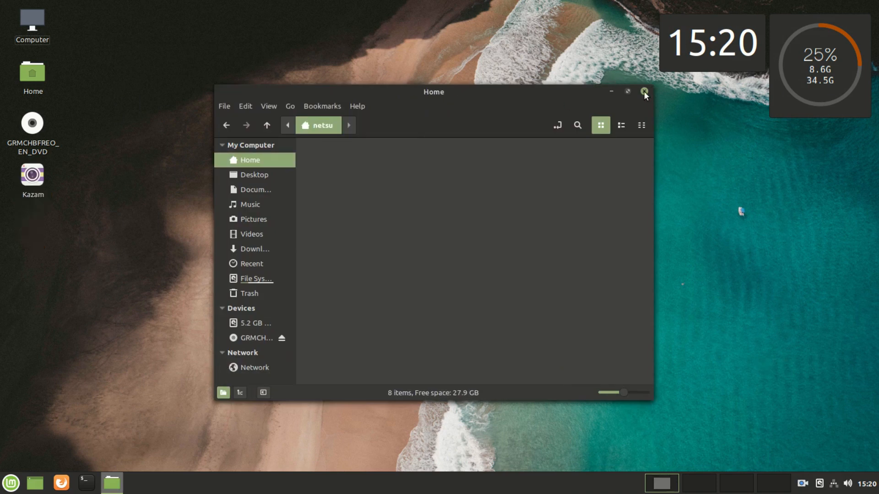
Close the Home folder window and dismiss the 'Wired connection 2' established notification
click(644, 92)
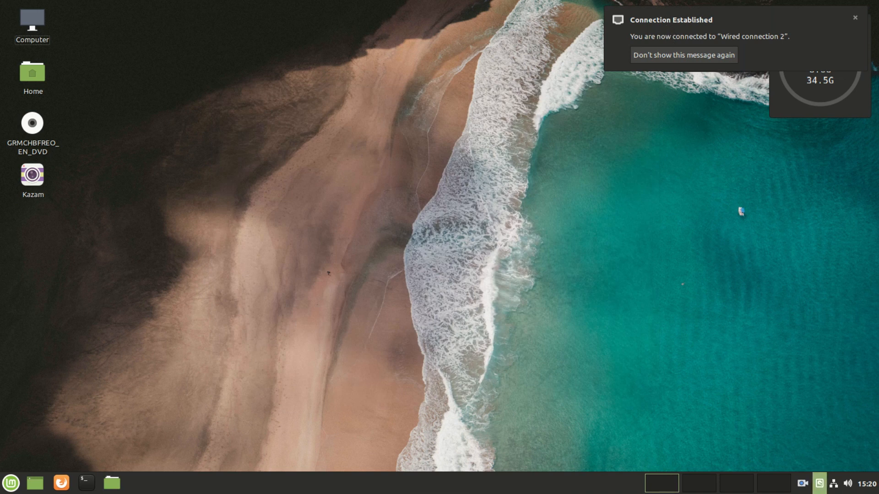
click(834, 483)
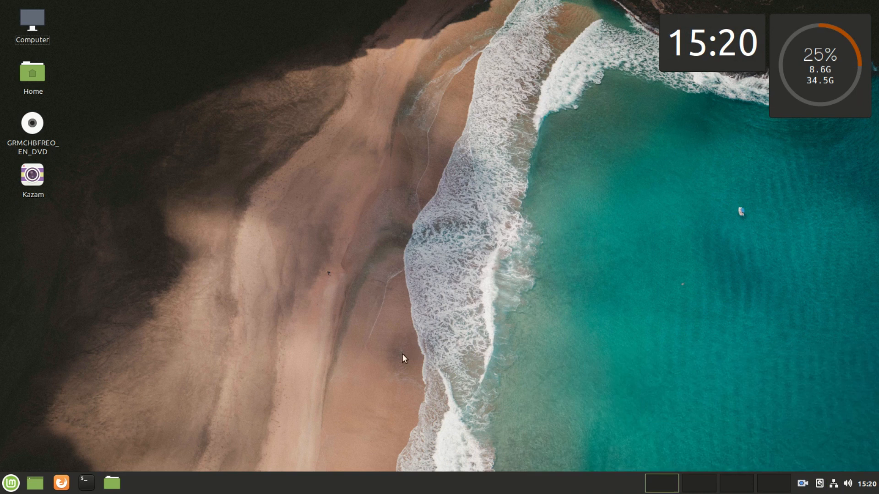
mouse_move(60, 482)
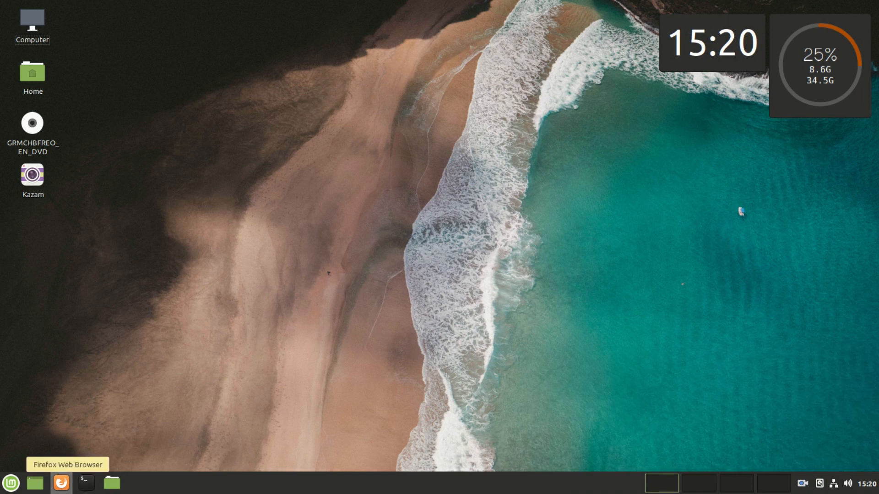
Launch Firefox, reload google.com, and search 'hello world', scrolling through the results
click(61, 482)
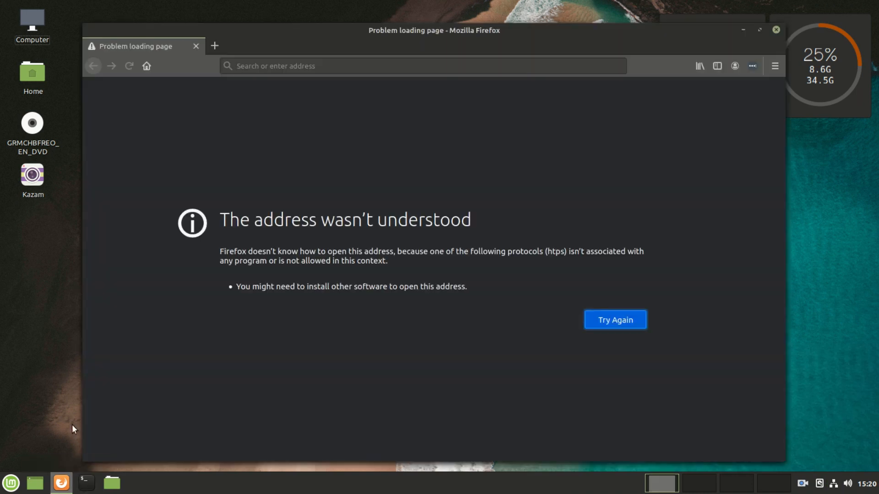
click(614, 320)
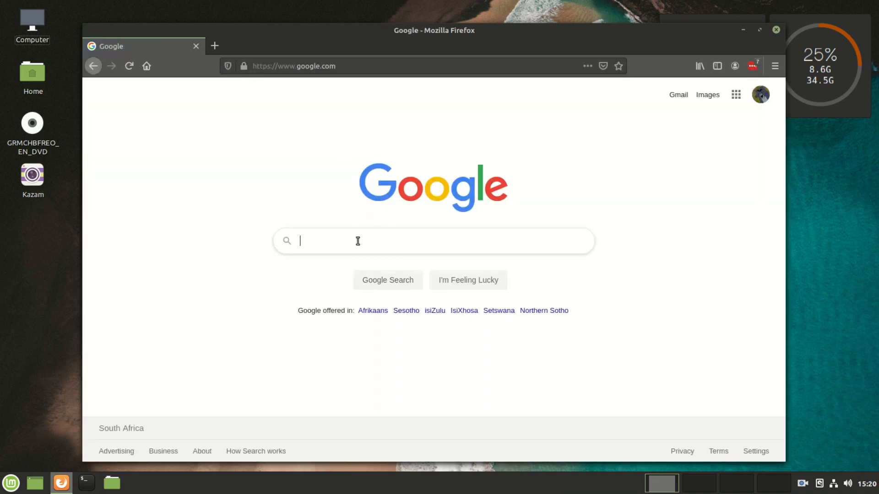
text(hw)
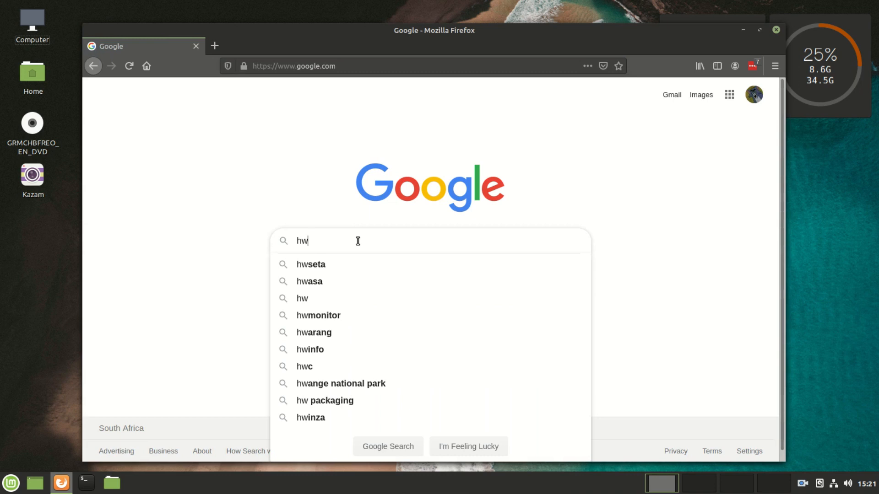
text(ello world)
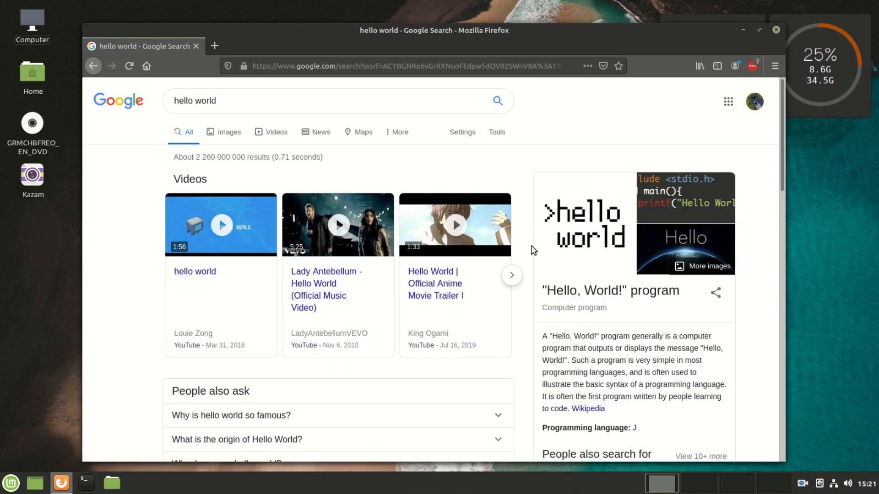
scroll(down, 3)
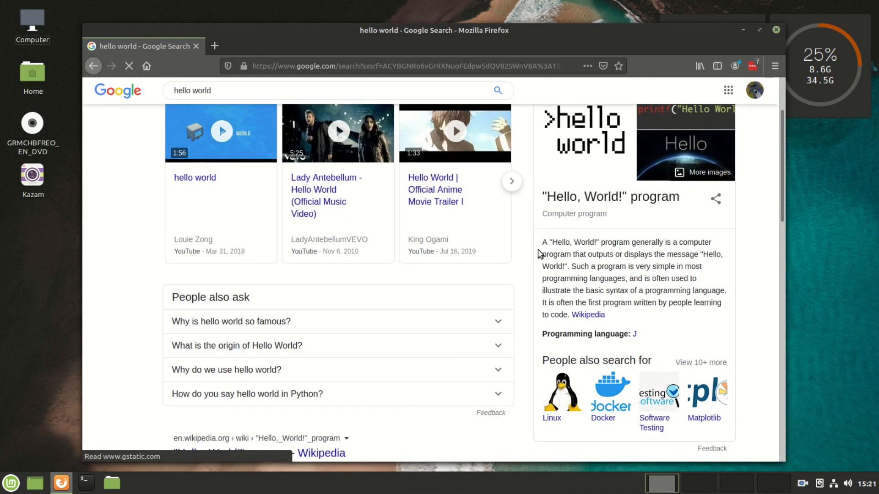